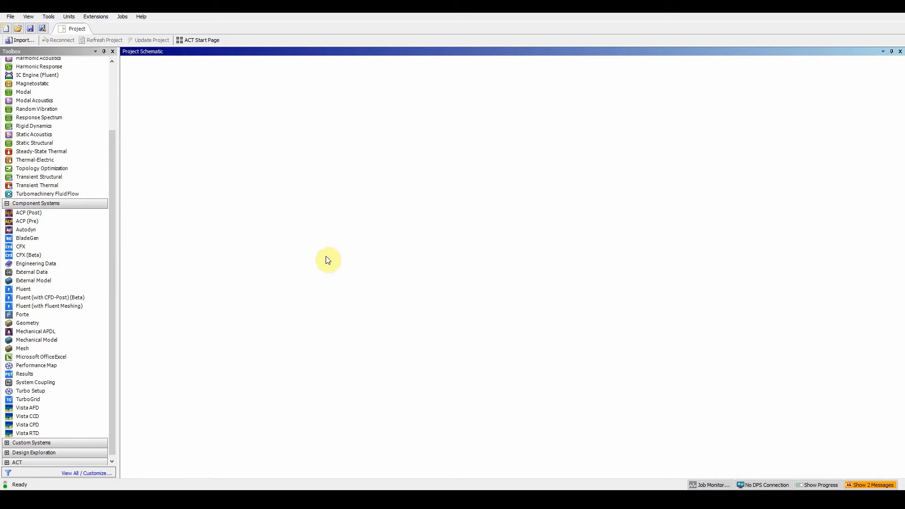
- Add a standalone Mesh system and import blade.x_t into its Geometry cell
left_click(23, 347)
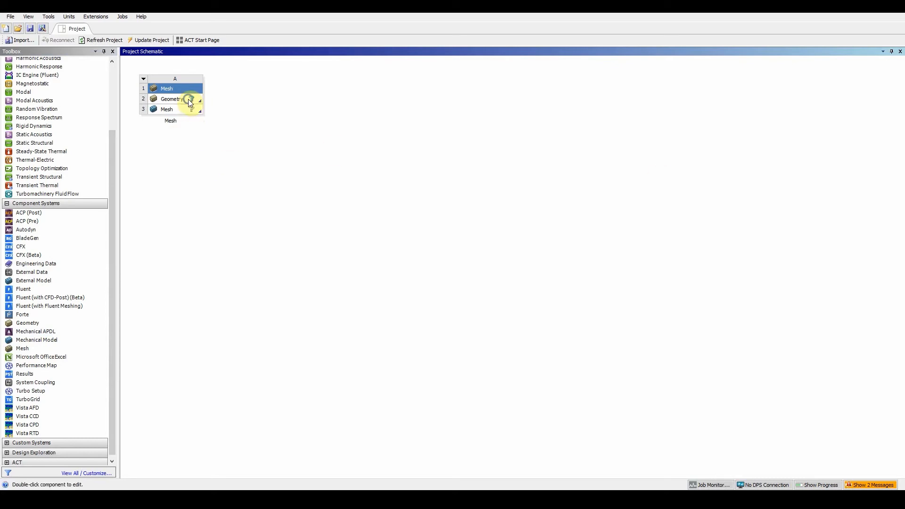
right_click(170, 98)
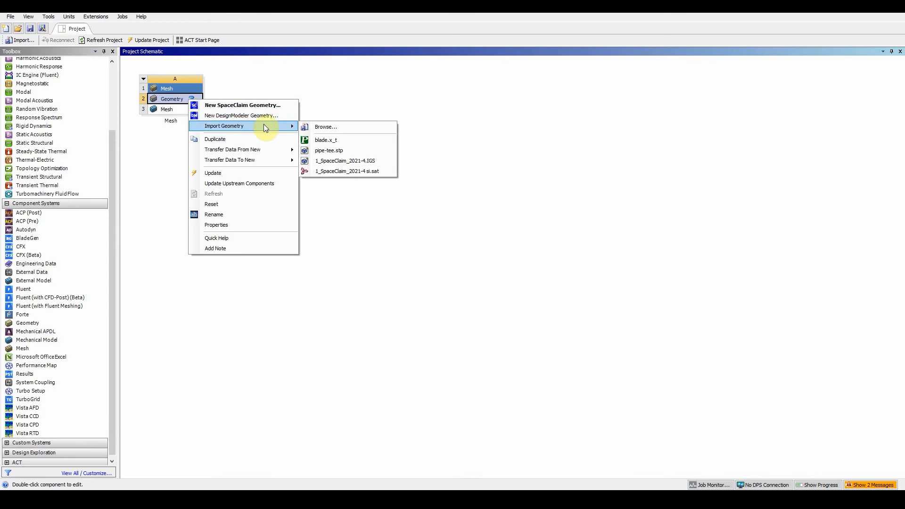
left_click(325, 126)
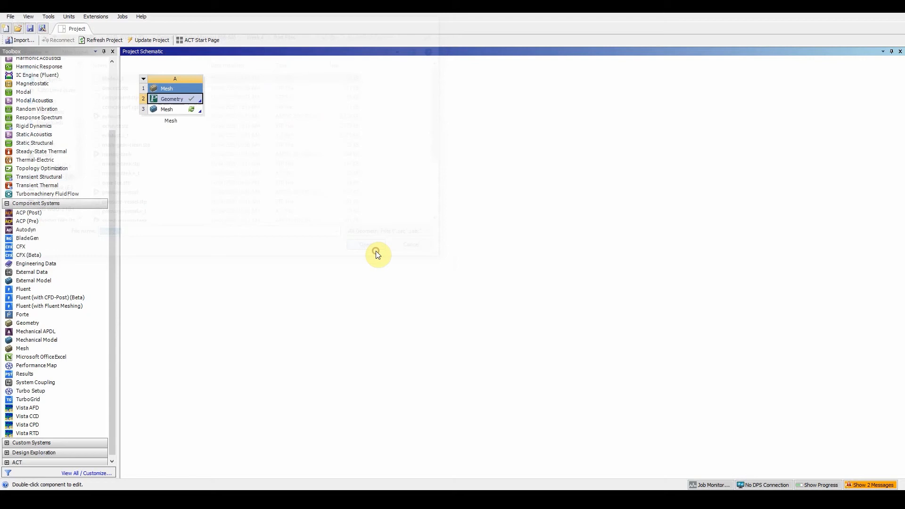
left_click(363, 245)
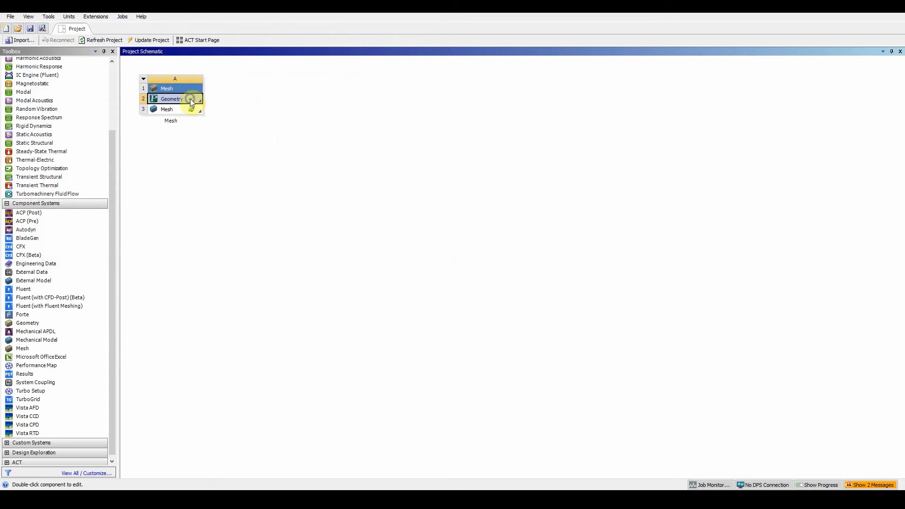
right_click(172, 98)
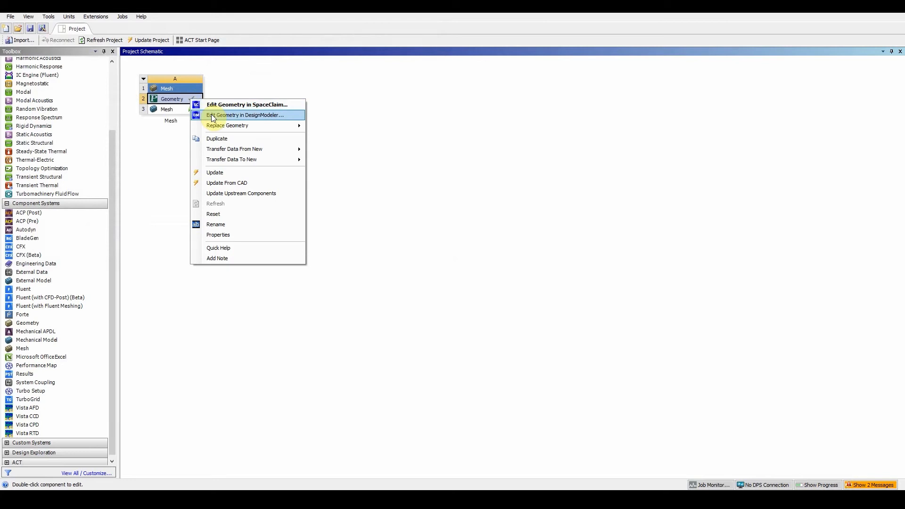
- Open the blade geometry in DesignModeler and generate the Import1 body
left_click(245, 115)
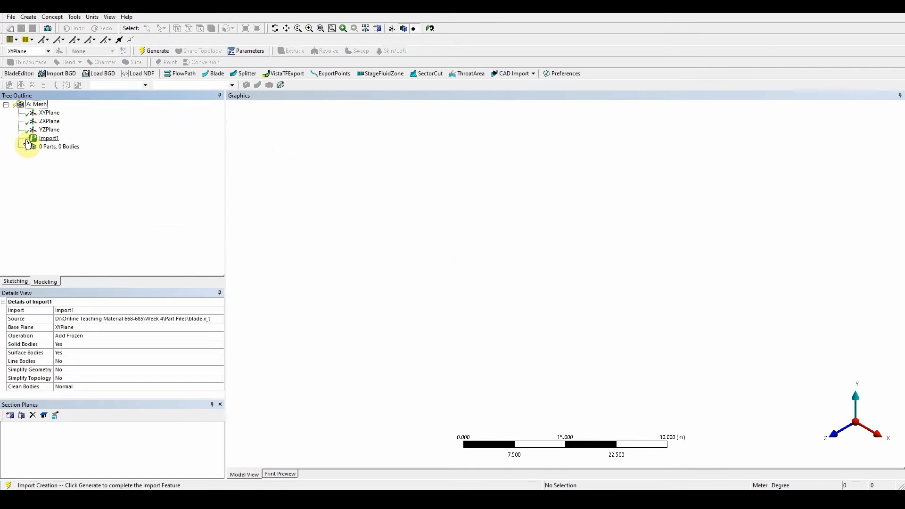
left_click(154, 51)
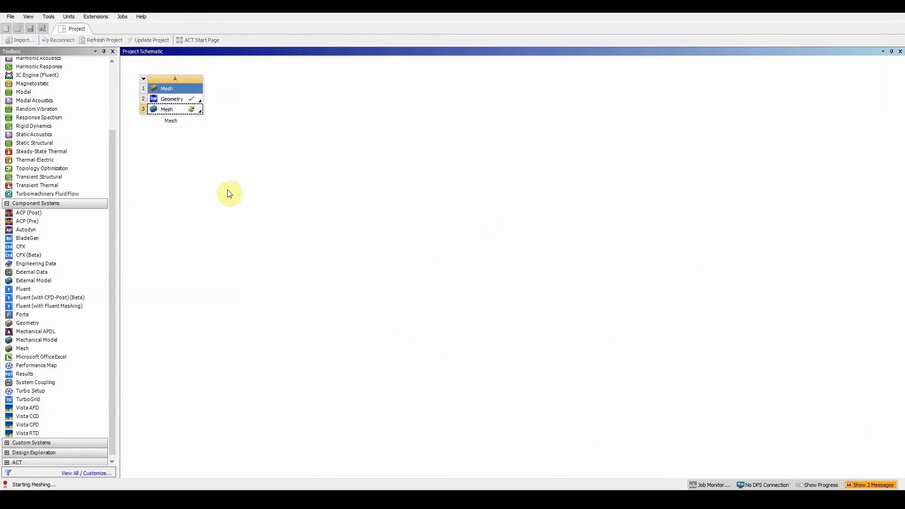
- Launch Mechanical from the Mesh cell and set units to Metric (mm, kg, N, s, mV, mA)
double_click(167, 109)
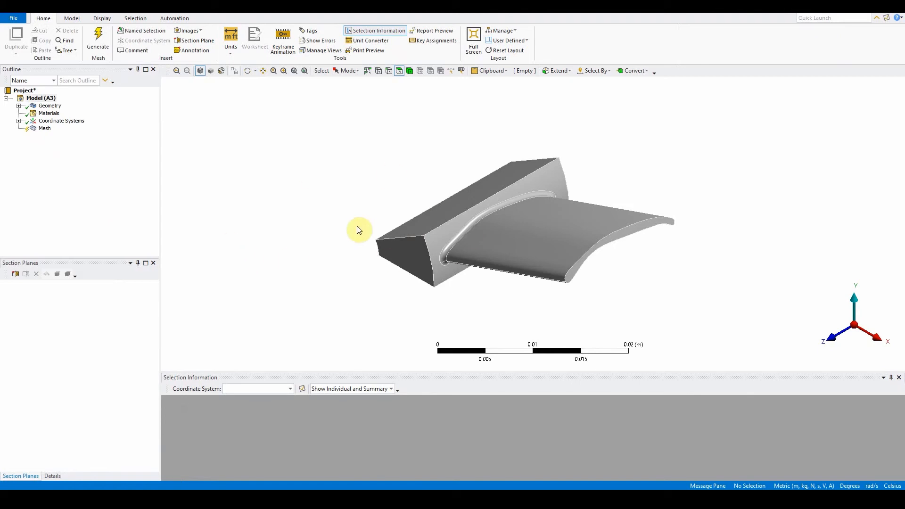
left_click(230, 36)
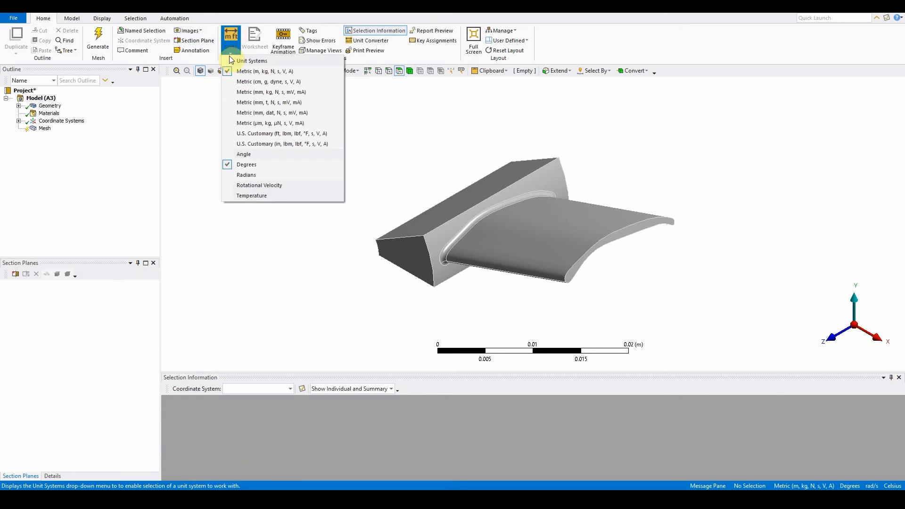
left_click(272, 92)
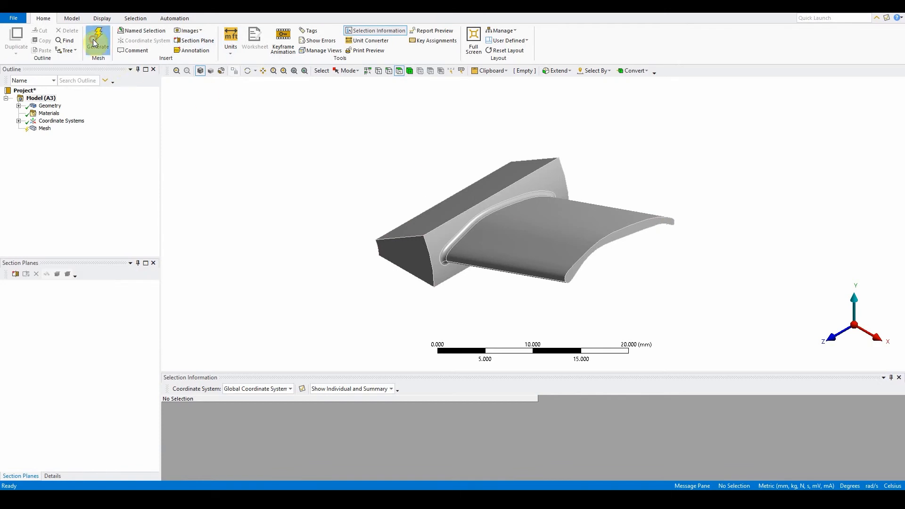
- Generate a default tetrahedral mesh on the blade and show the Mesh details
left_click(98, 38)
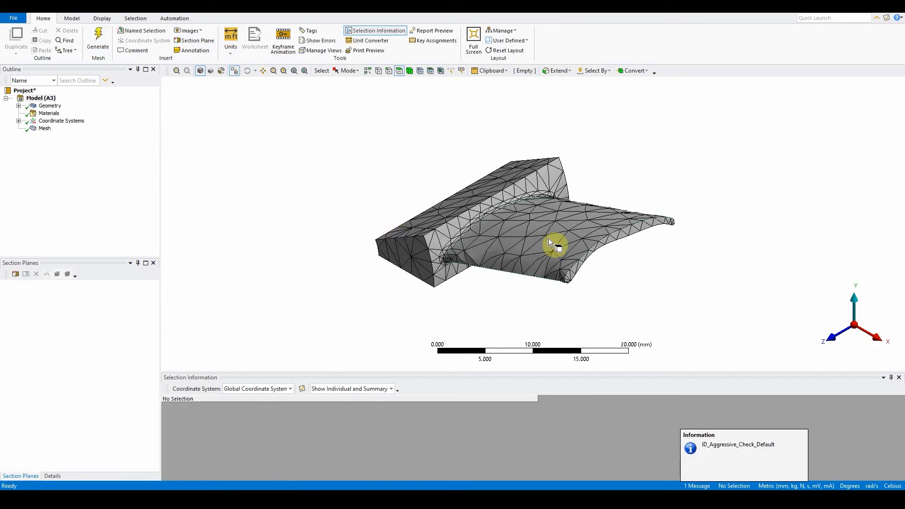
left_click_drag(551, 242, 571, 184)
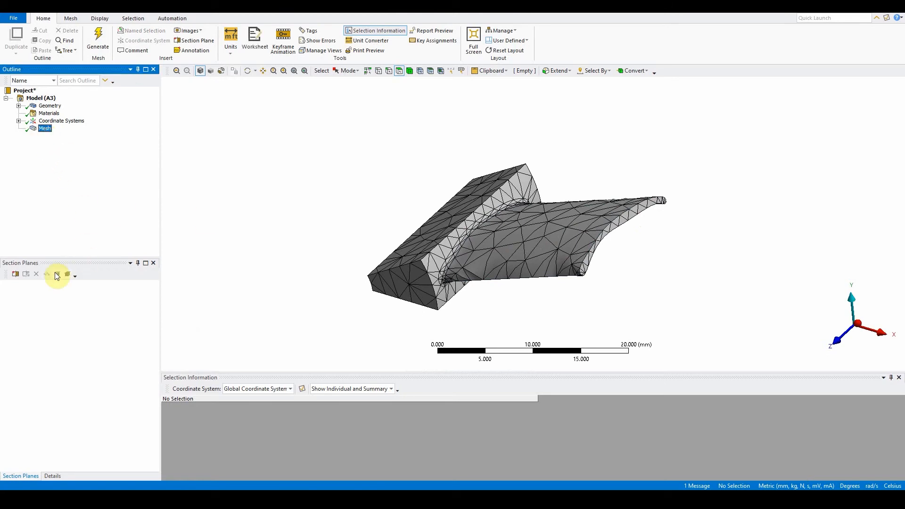
left_click(52, 476)
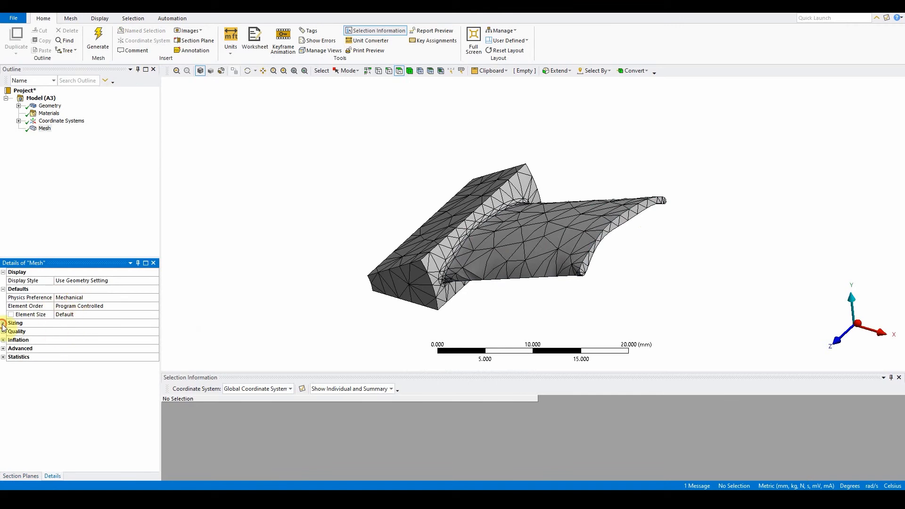
- Expand Sizing and Quality and change Error Limits from Aggressive to Standard Mechanical
left_click(4, 322)
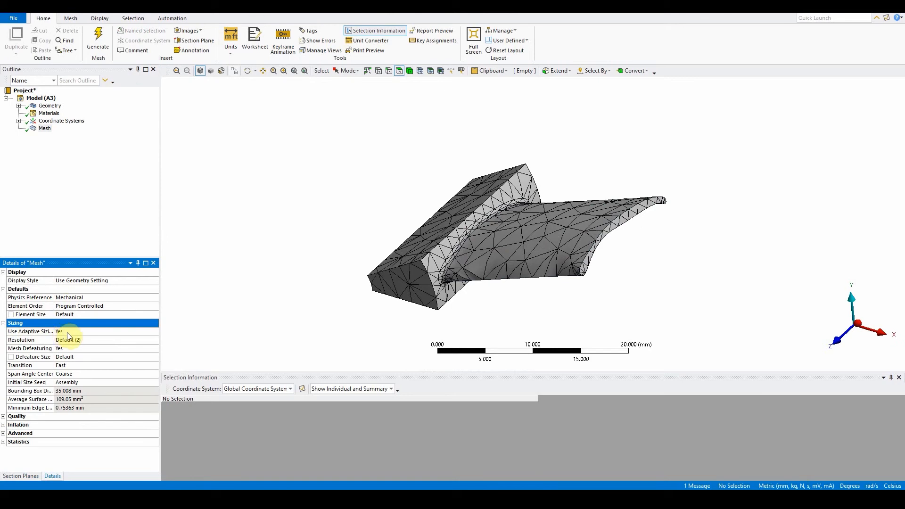
mouse_move(49, 418)
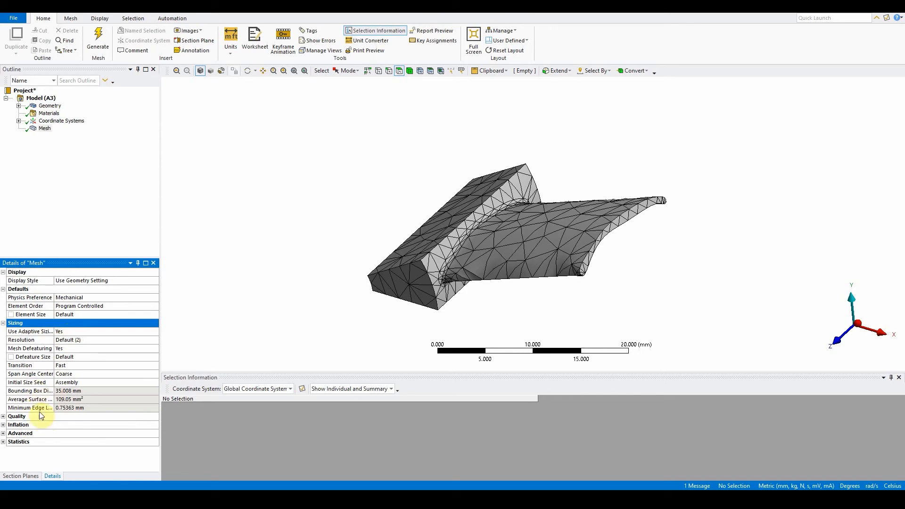
left_click(17, 415)
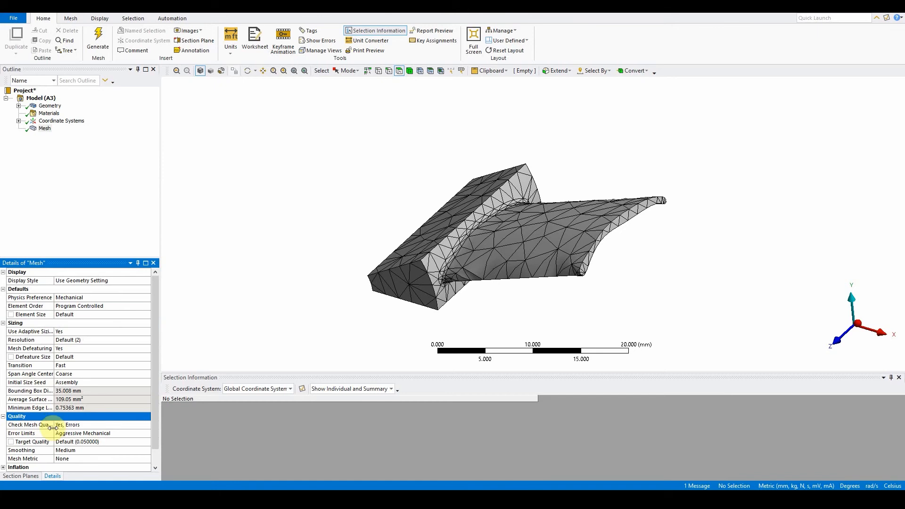
left_click(81, 433)
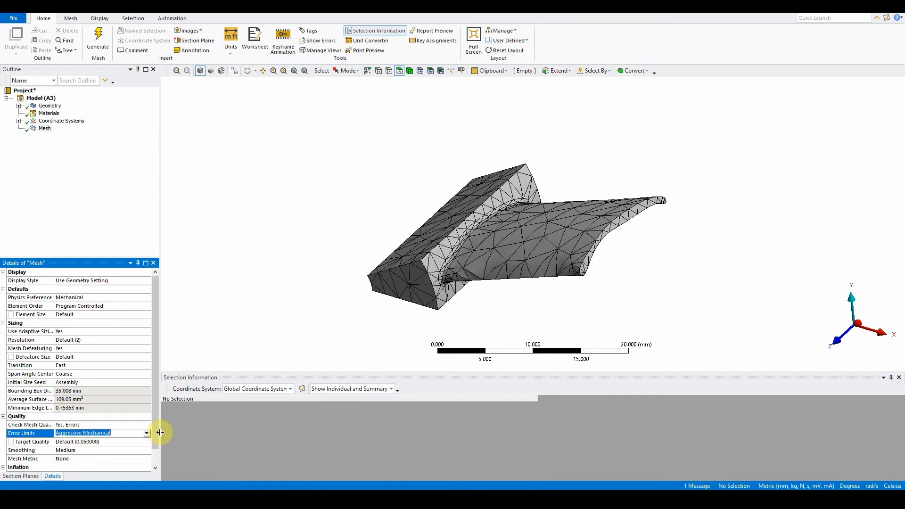
left_click(146, 433)
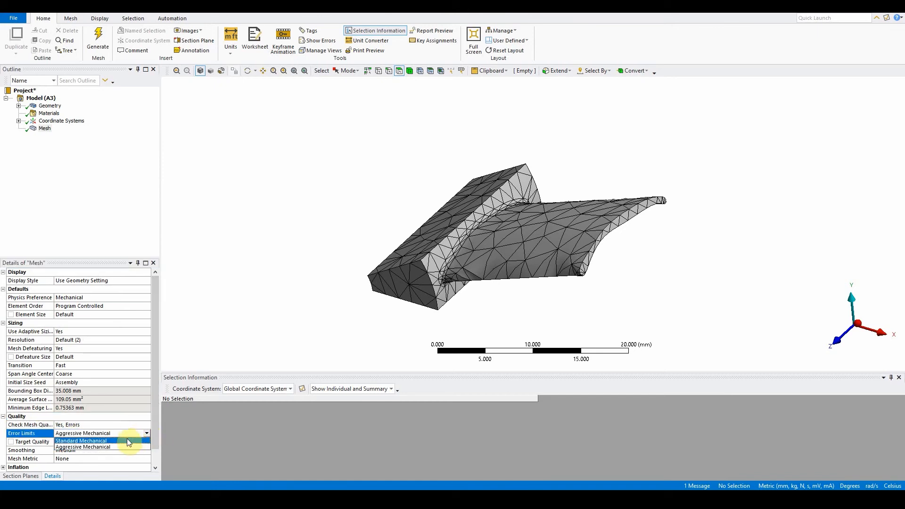
left_click(82, 440)
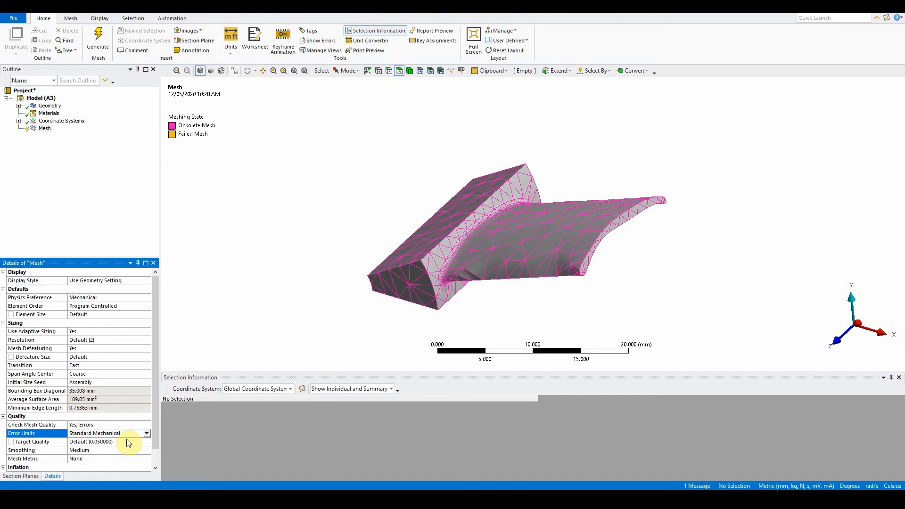
mouse_move(185, 97)
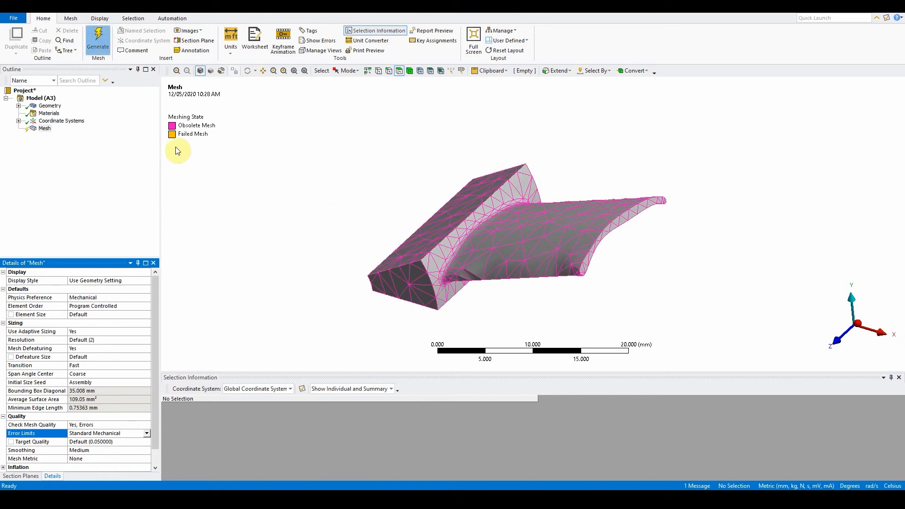
- Regenerate the blade mesh and view it along the +Y axis
left_click(97, 39)
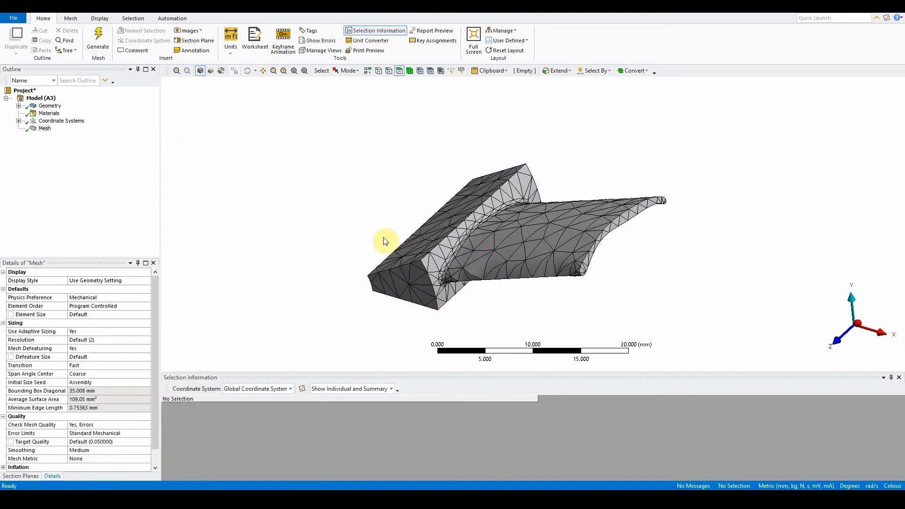
left_click_drag(385, 241, 461, 265)
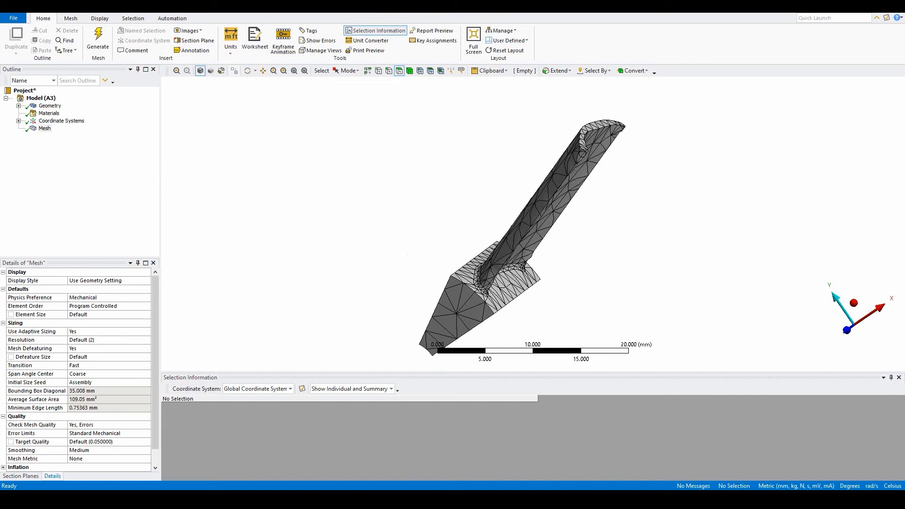
left_click(854, 300)
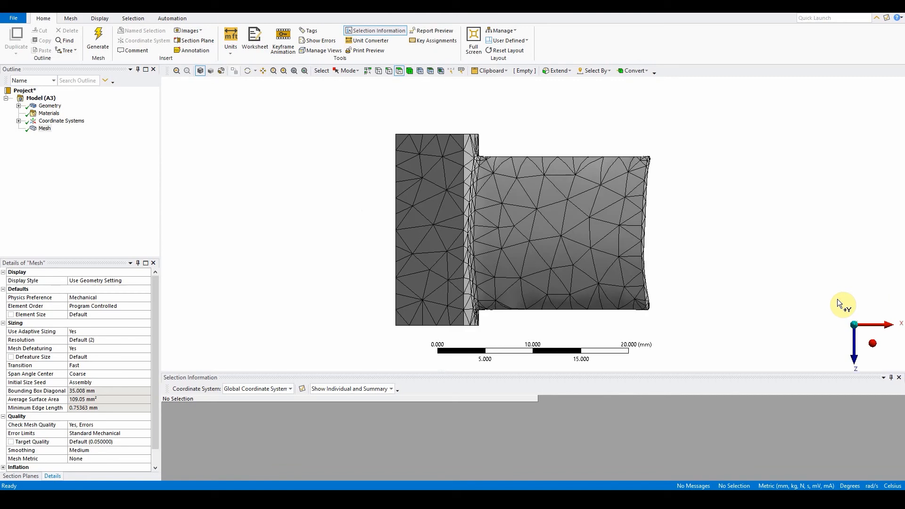
mouse_move(213, 51)
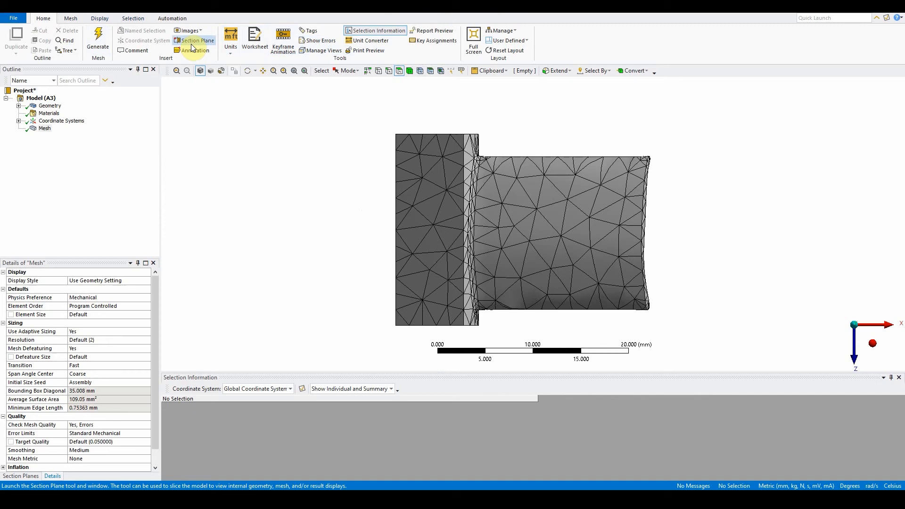
mouse_move(195, 44)
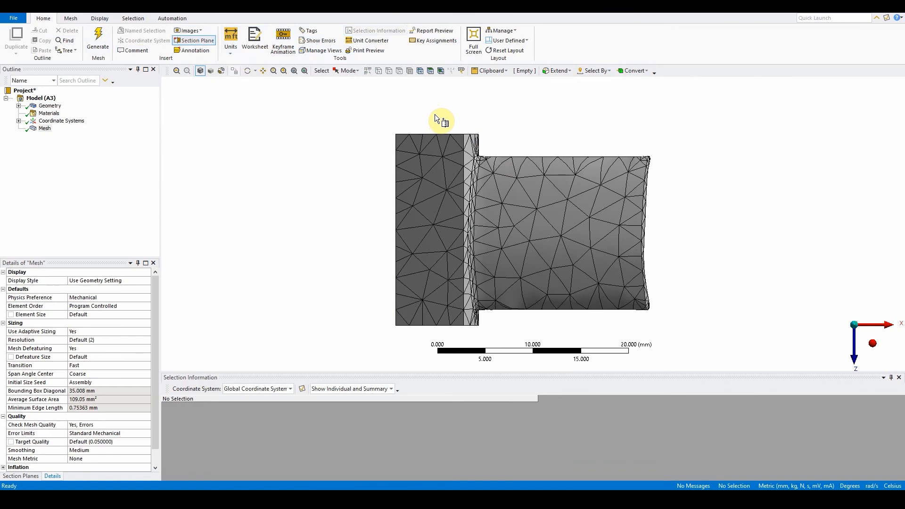
- Cut the meshed blade with Section Plane1, then select Mesh to show its details
left_click_drag(442, 120, 449, 326)
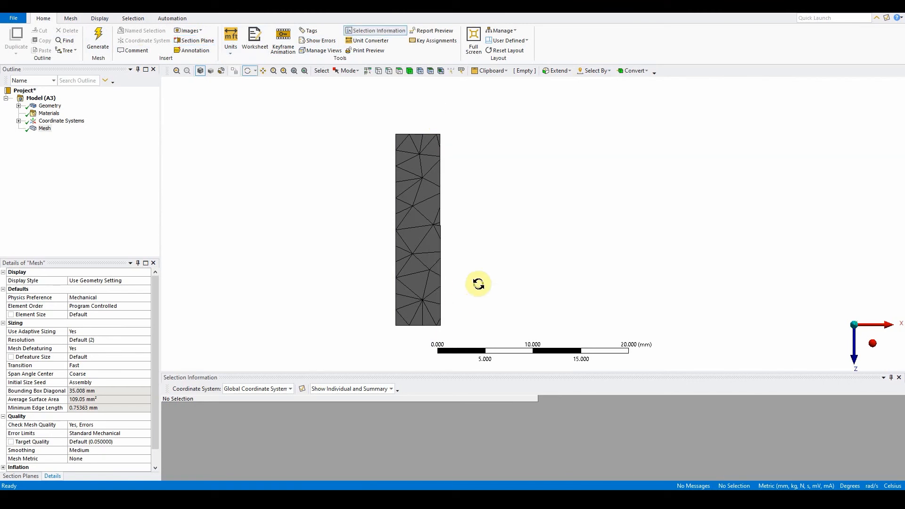
left_click_drag(478, 283, 465, 297)
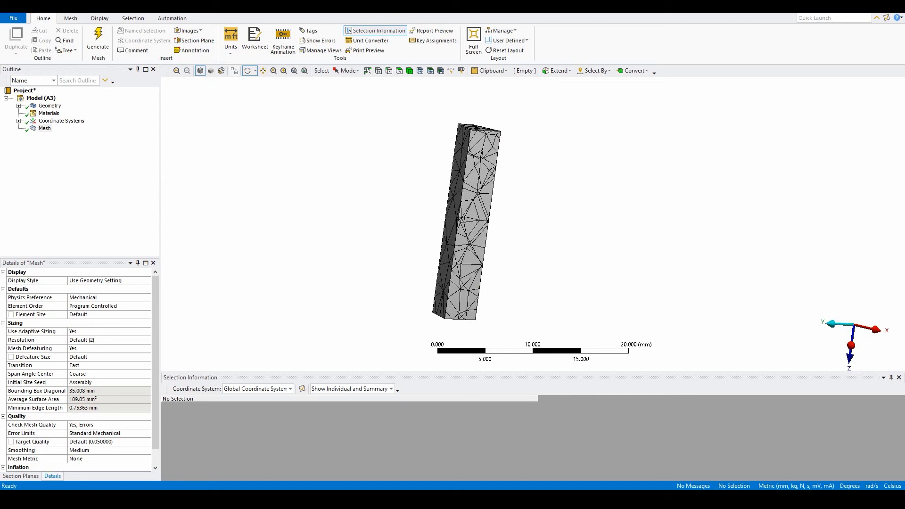
mouse_move(52, 279)
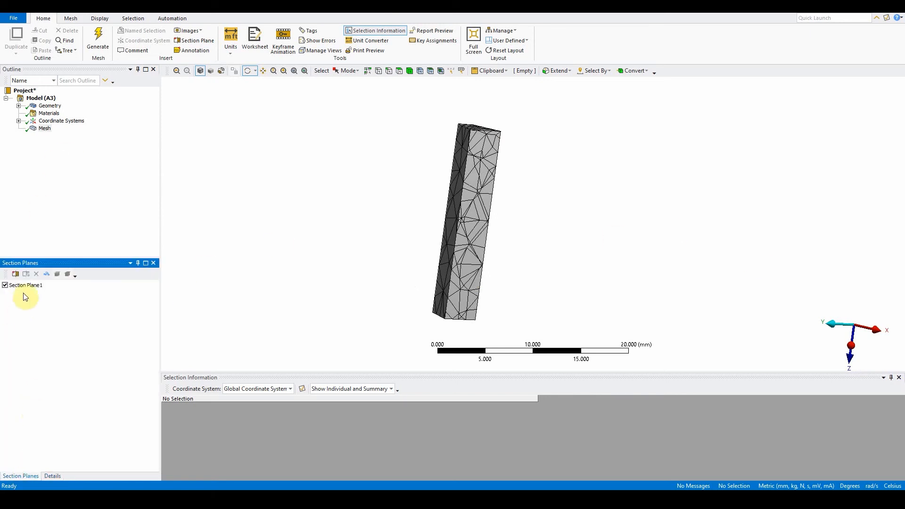
left_click(25, 284)
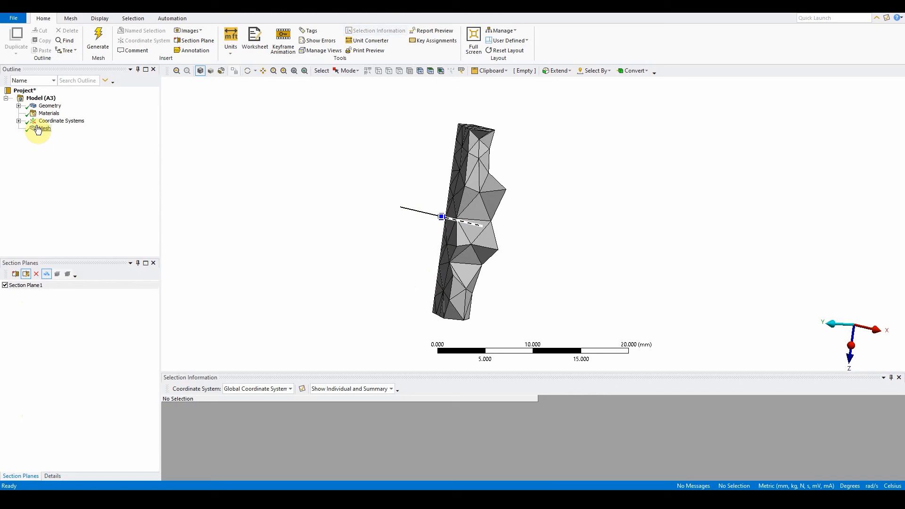
left_click(26, 284)
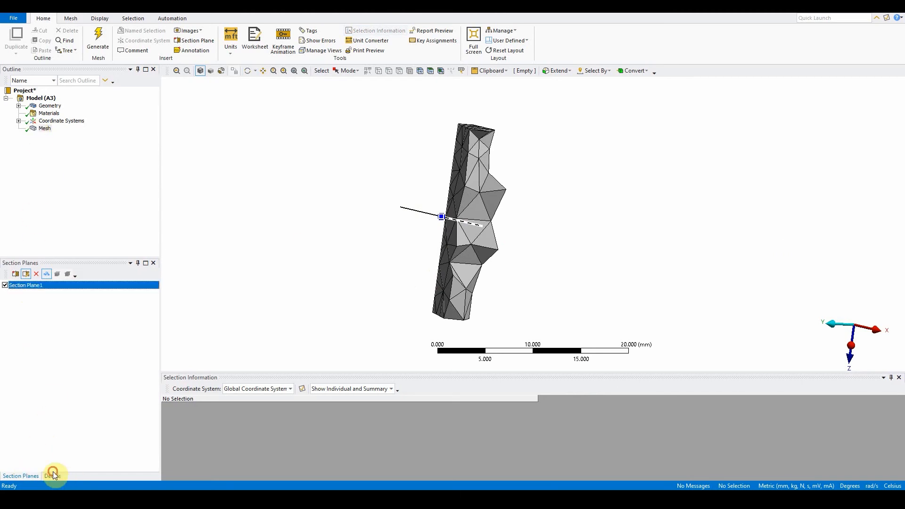
left_click(51, 475)
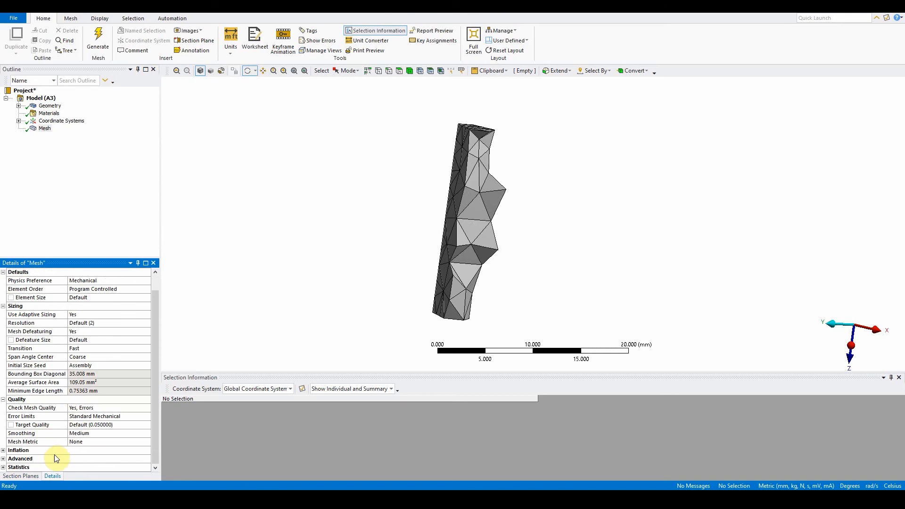
mouse_move(99, 445)
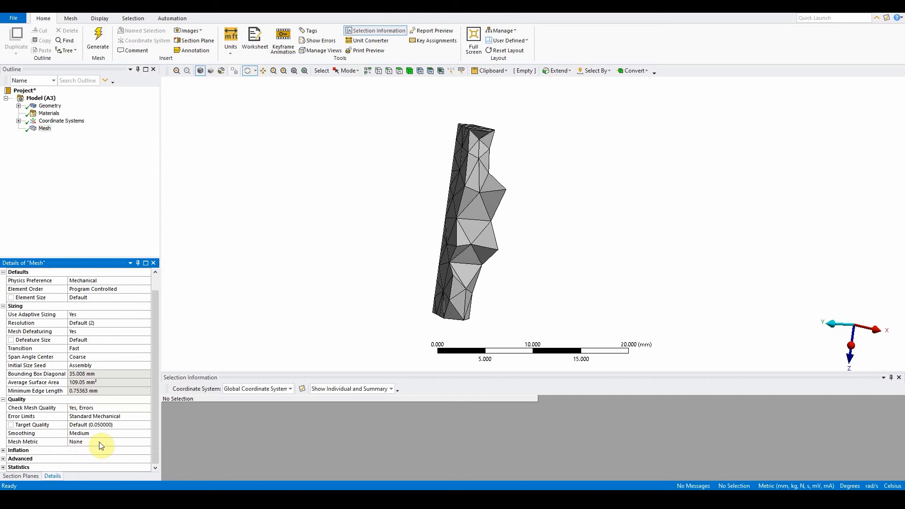
- Set Mesh Metric to Element Quality to show the histogram, minimum 0.16094
left_click(34, 442)
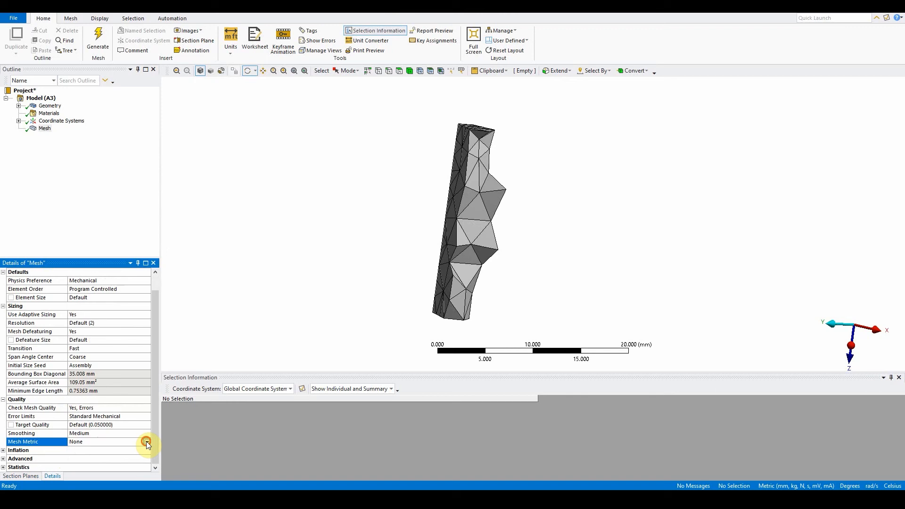
left_click(147, 442)
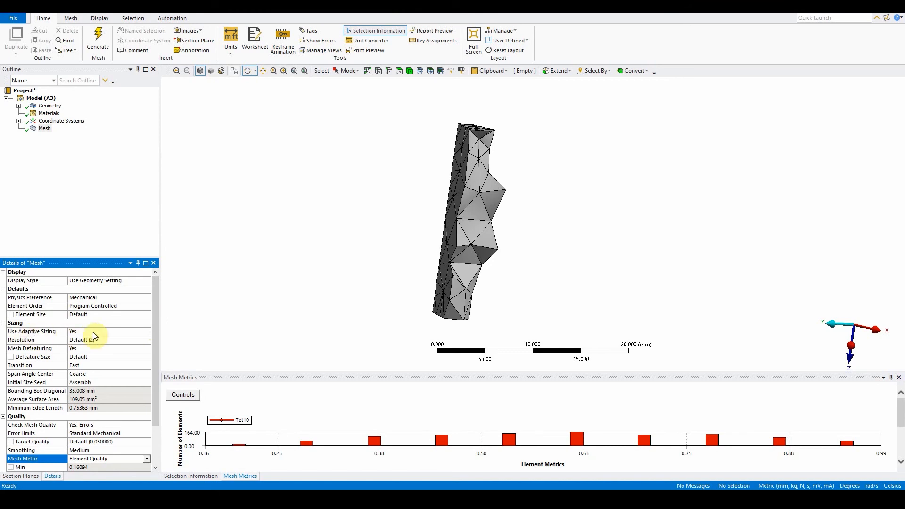
- Set Use Adaptive Sizing to No and uncheck Section Plane1
left_click(146, 331)
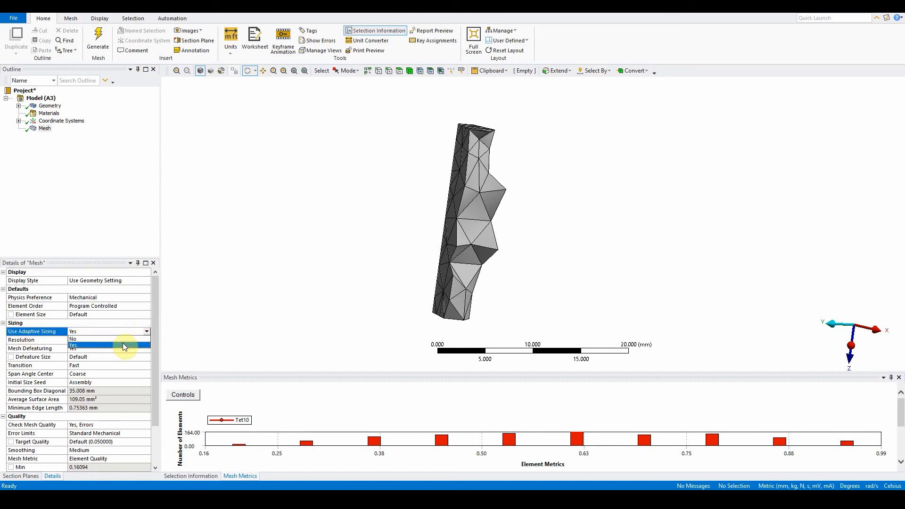
left_click(72, 339)
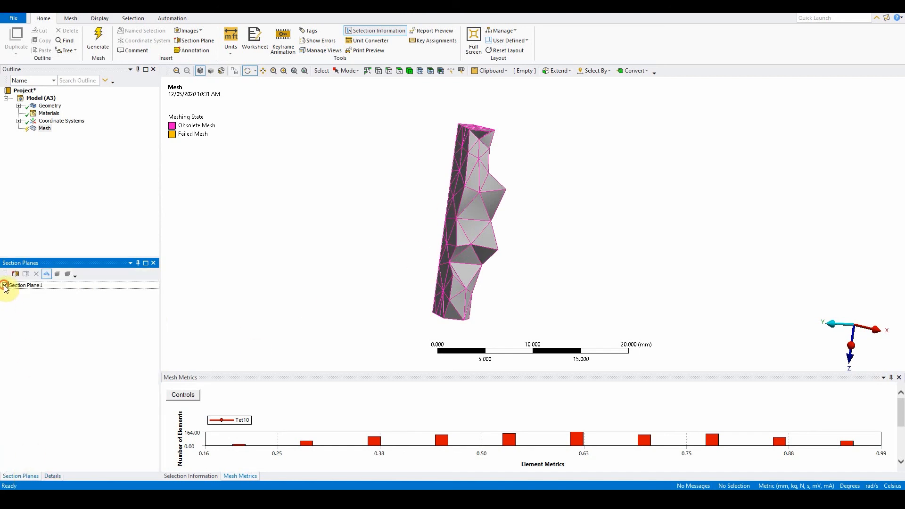
left_click(5, 285)
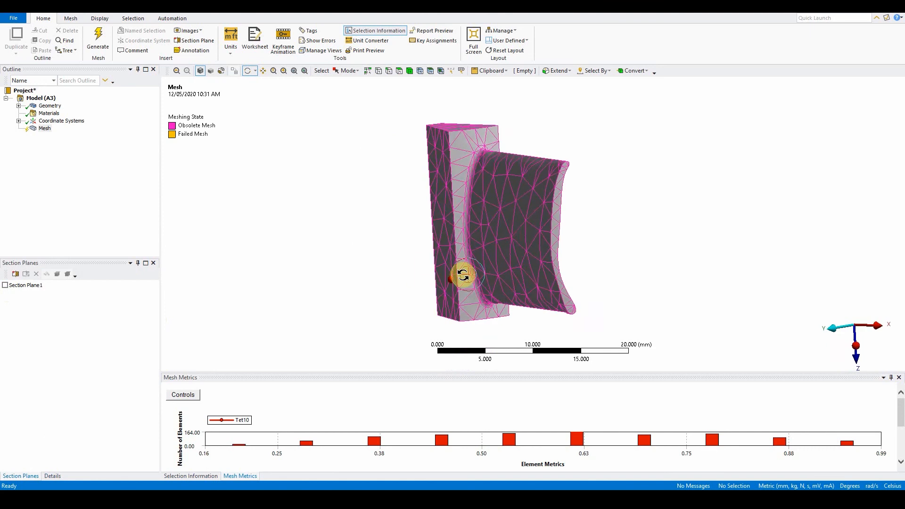
- Set Capture Curvature and Capture Proximity to Yes
left_click_drag(465, 274, 502, 242)
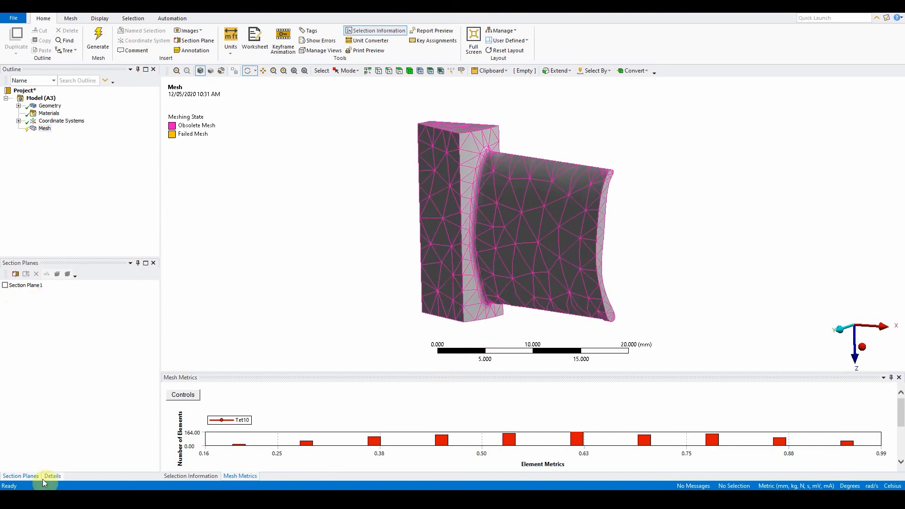
left_click(52, 476)
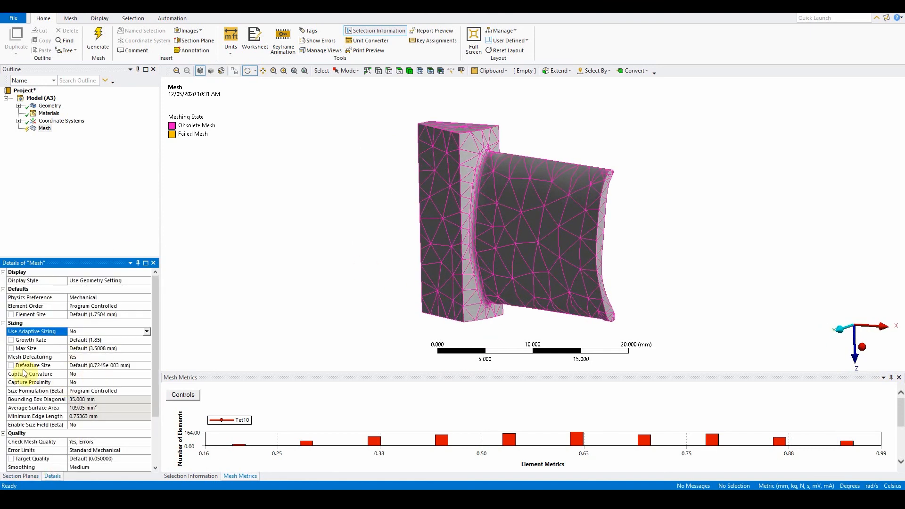
left_click(110, 373)
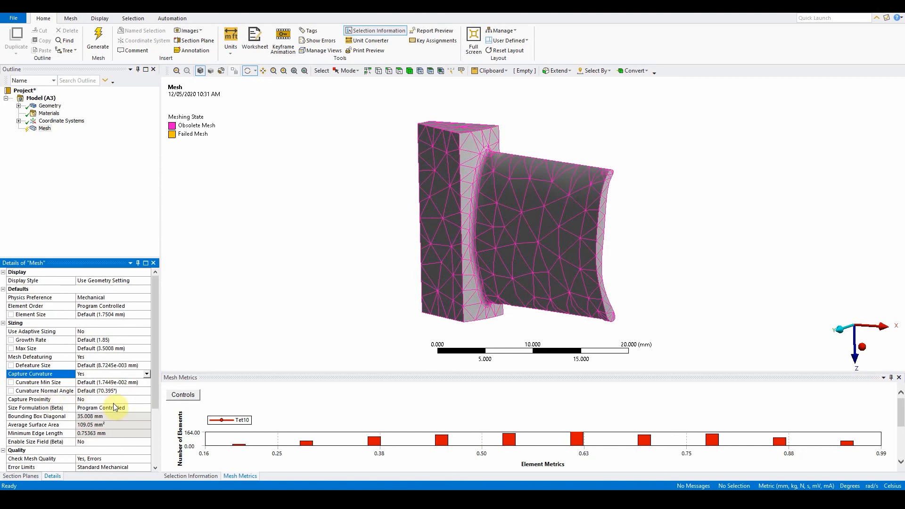
left_click(112, 399)
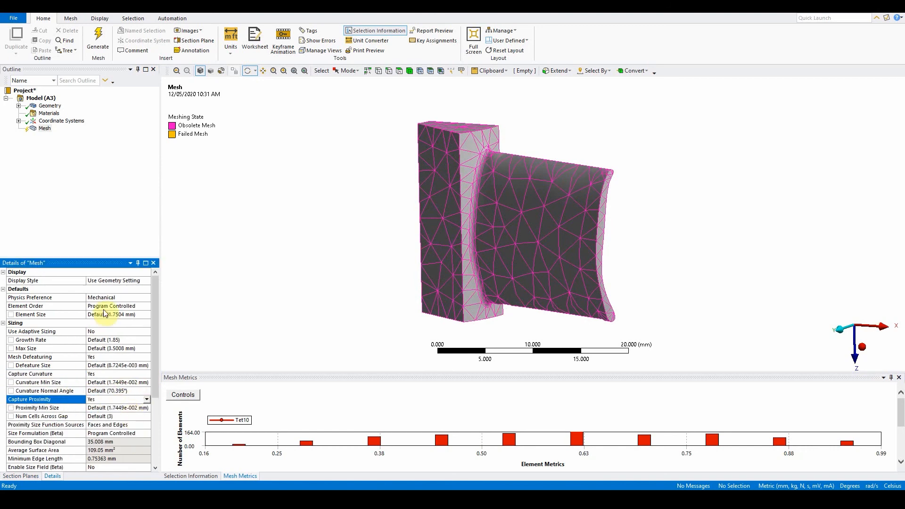
mouse_move(136, 51)
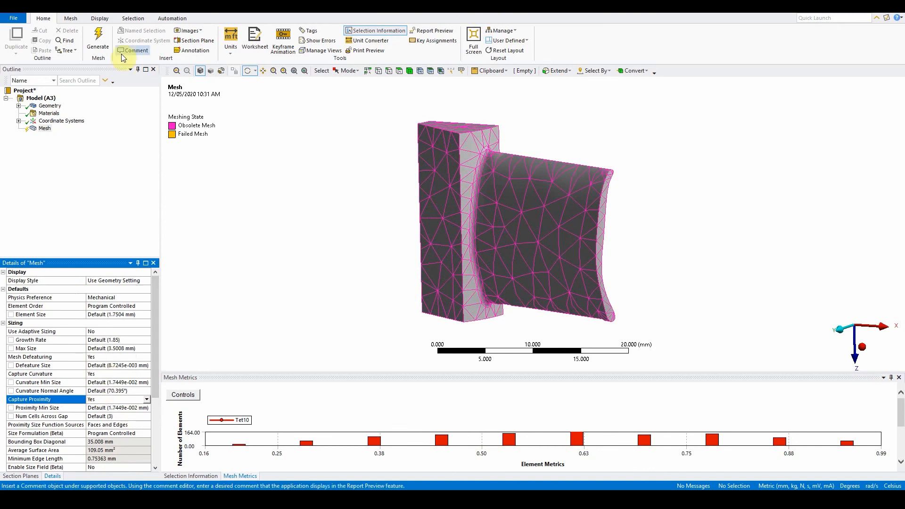
- Regenerate the finer blade mesh and add a section plane through the model
left_click(97, 38)
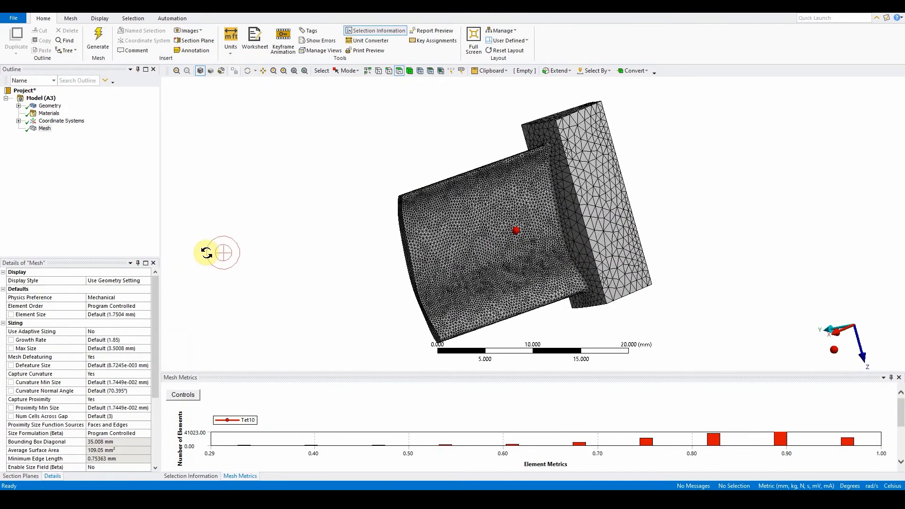
left_click_drag(216, 253, 404, 232)
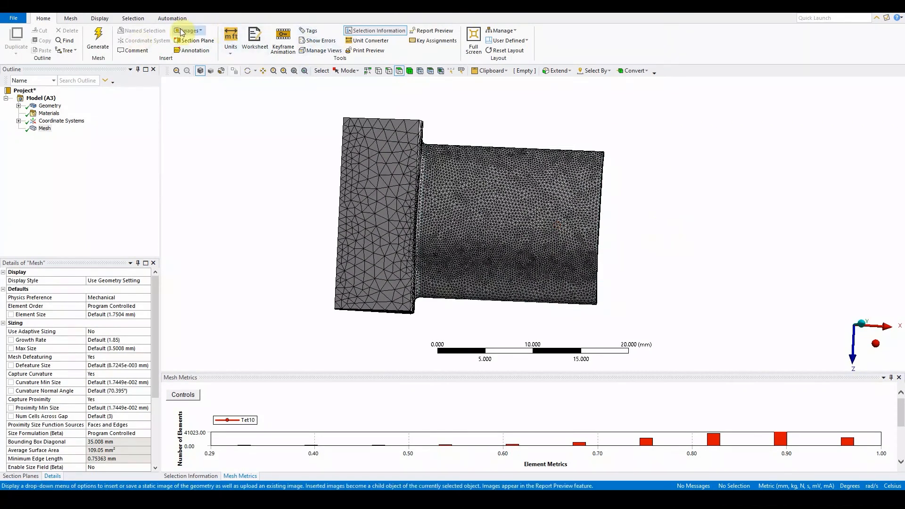
left_click(193, 40)
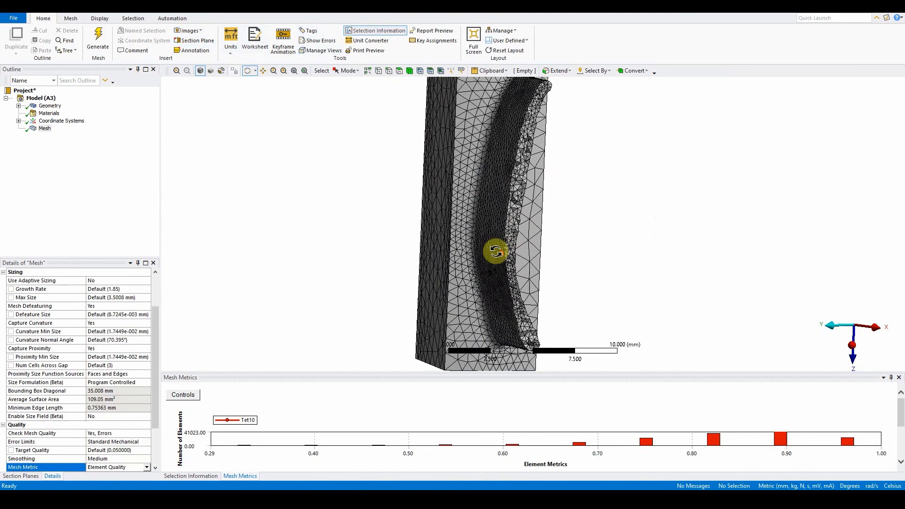
- Zoom out and switch off Section Plane2 so the full blade mesh is visible
scroll("down", 3)
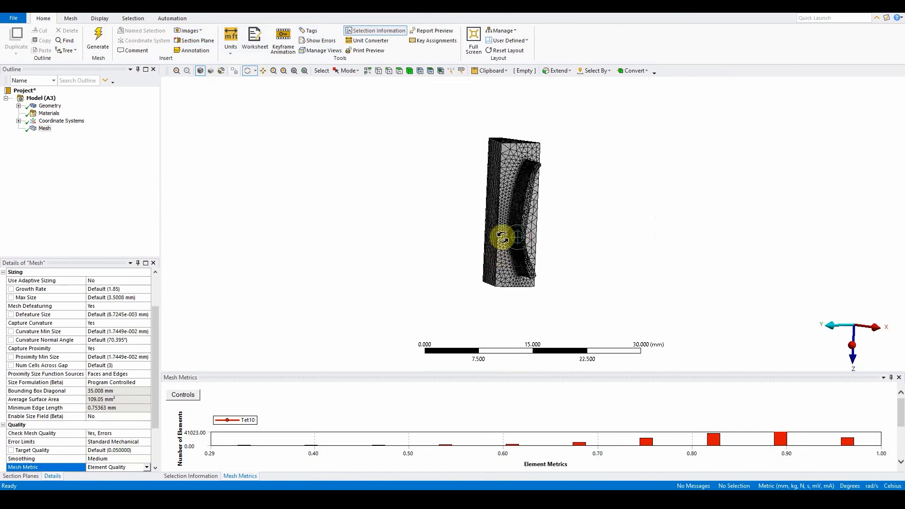
scroll("down", 3)
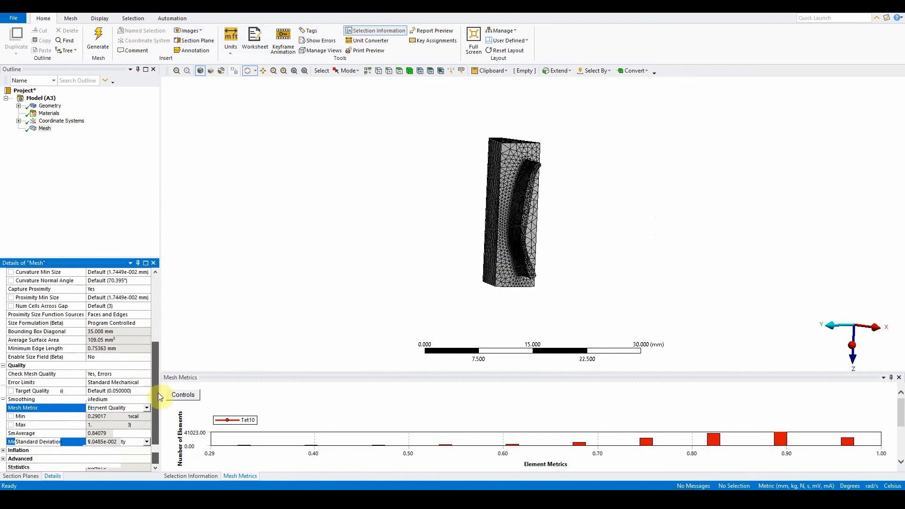
left_click(146, 407)
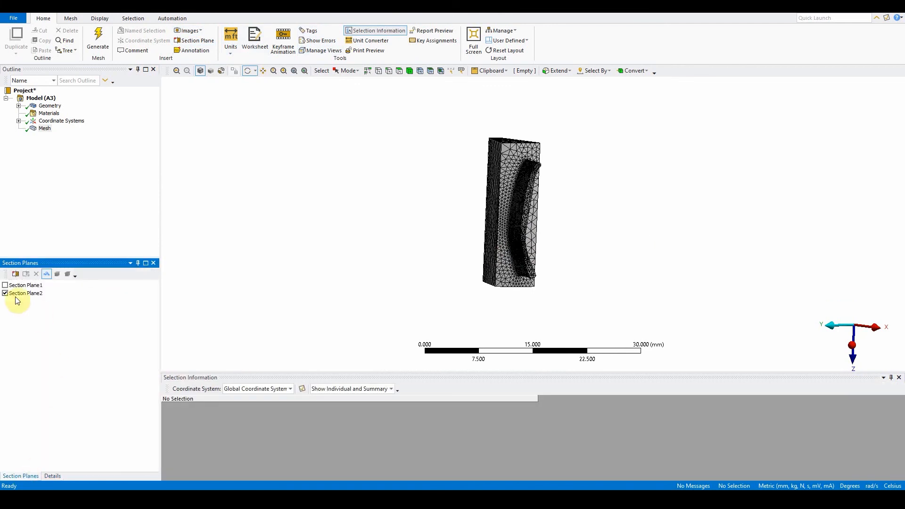
left_click(6, 293)
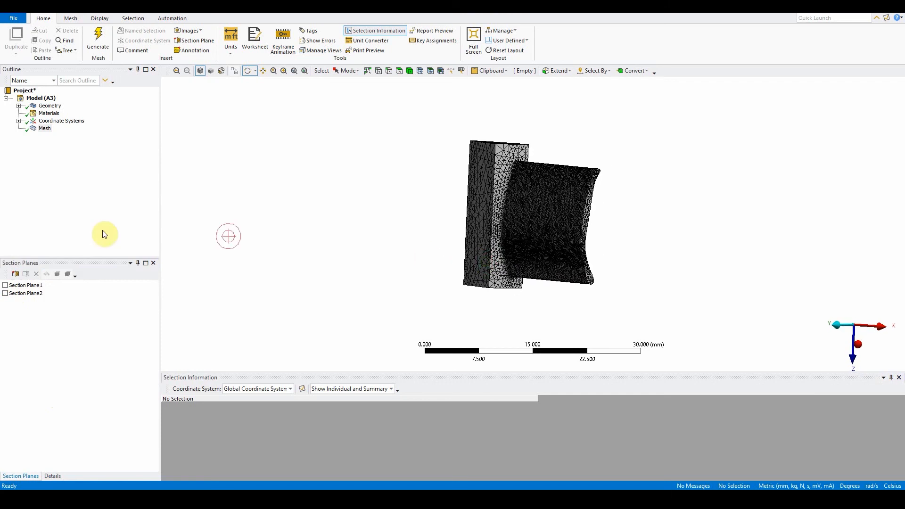
- Set the Mesh Display Style to Element Quality (0.29017 to 1) and rotate the blade to inspect
left_click(44, 128)
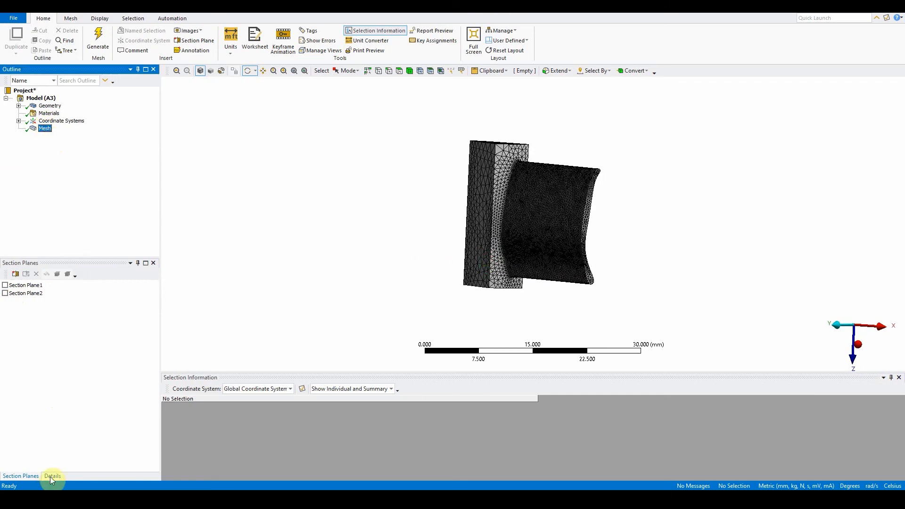
left_click(51, 475)
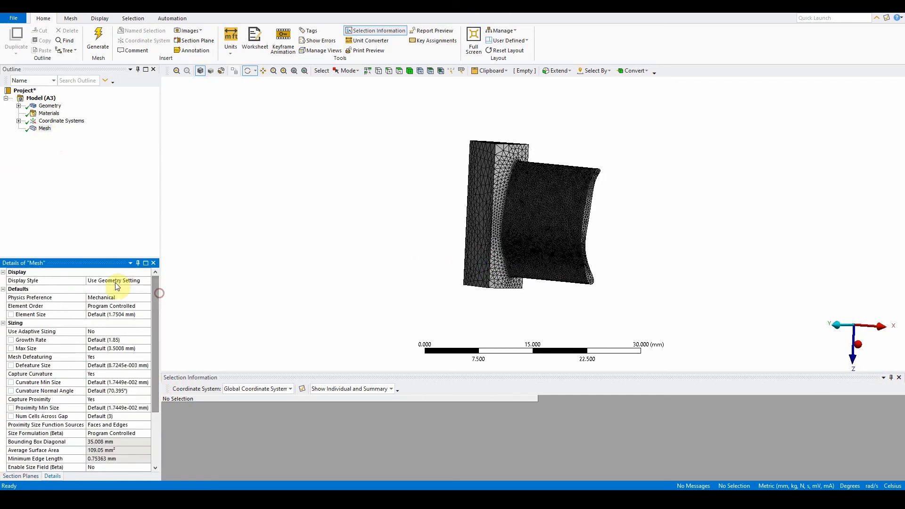
left_click(116, 280)
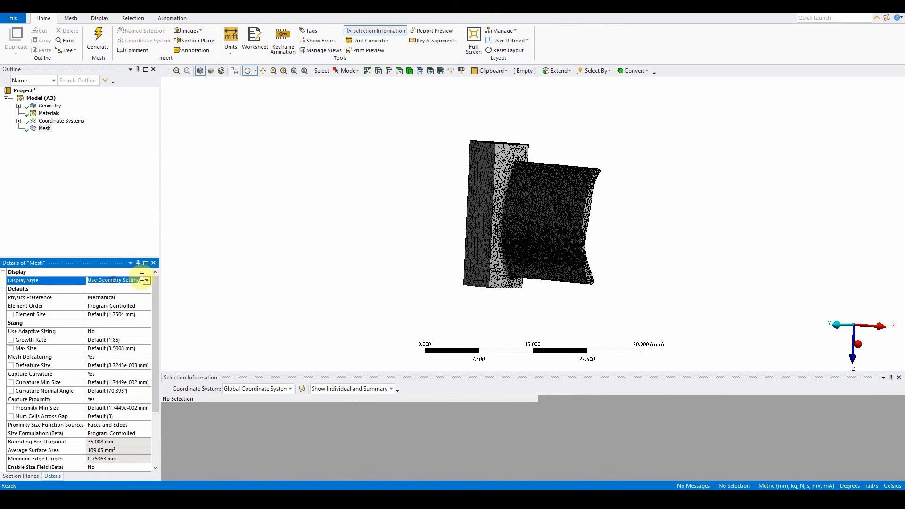
left_click(146, 279)
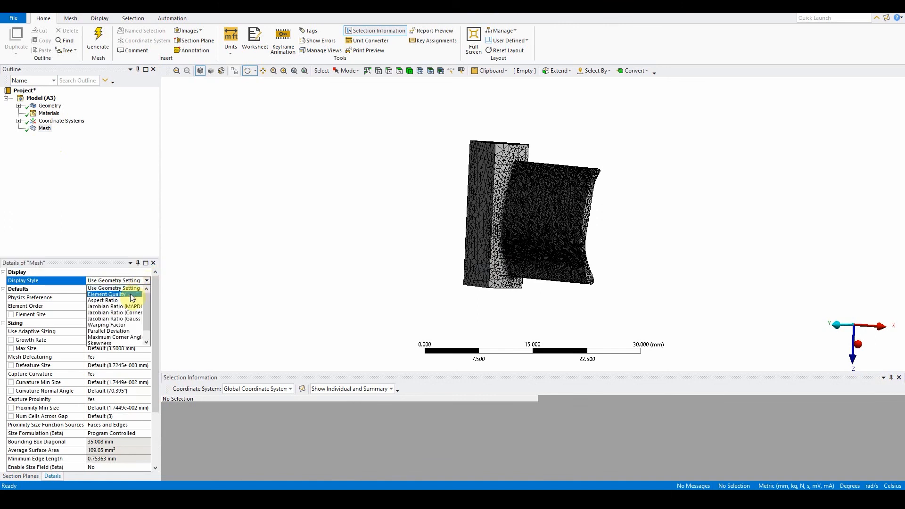
left_click(106, 294)
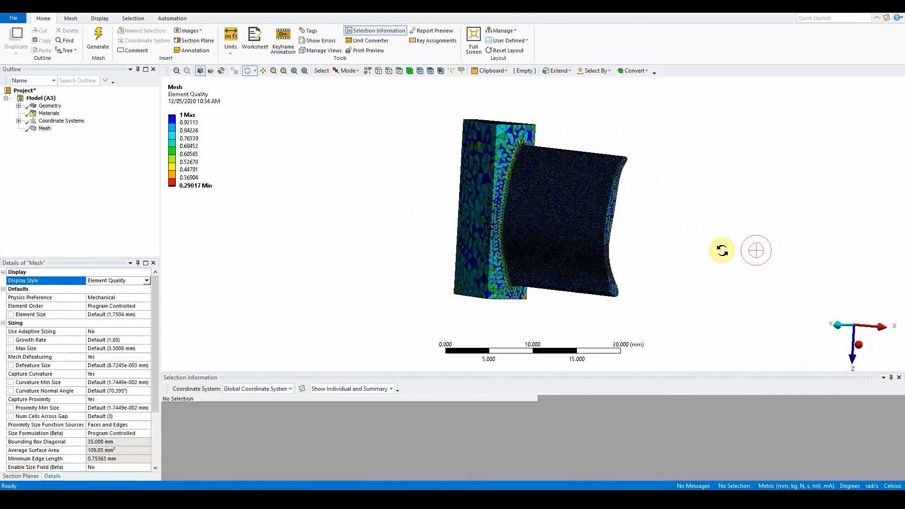
left_click_drag(721, 250, 517, 250)
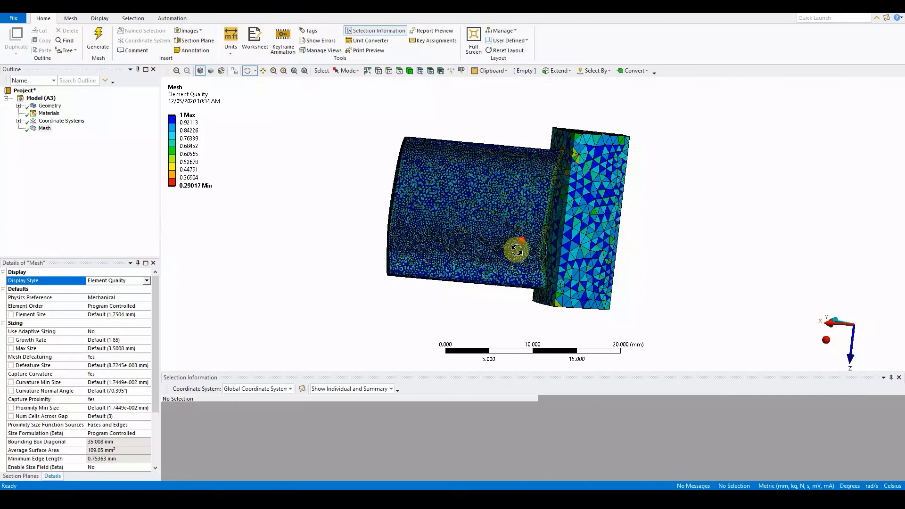